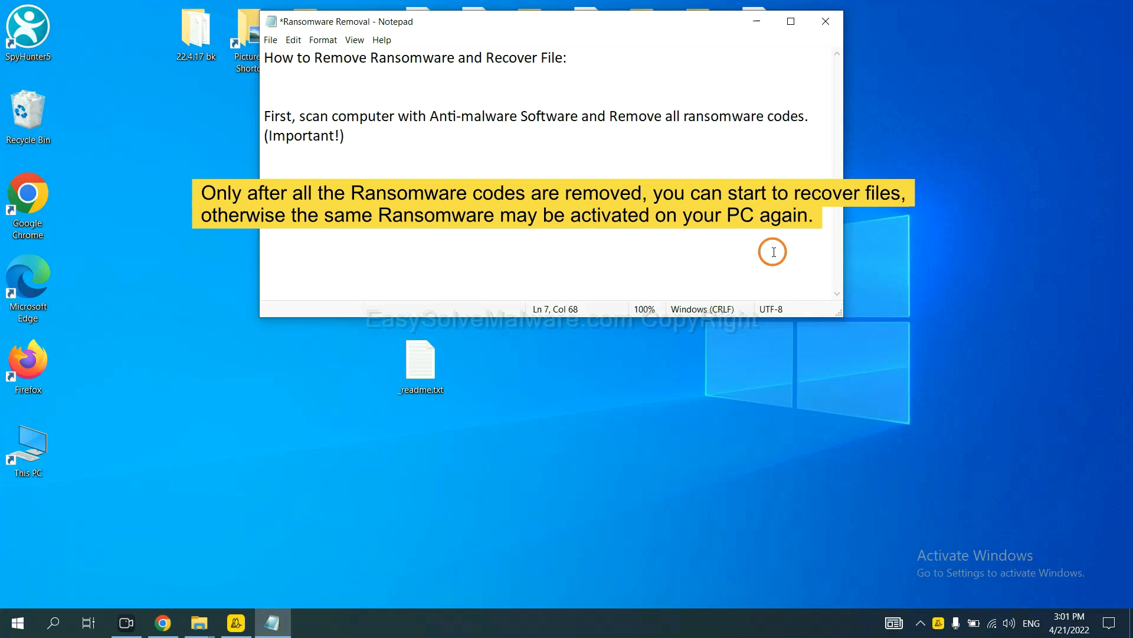
mouse_move(570, 154)
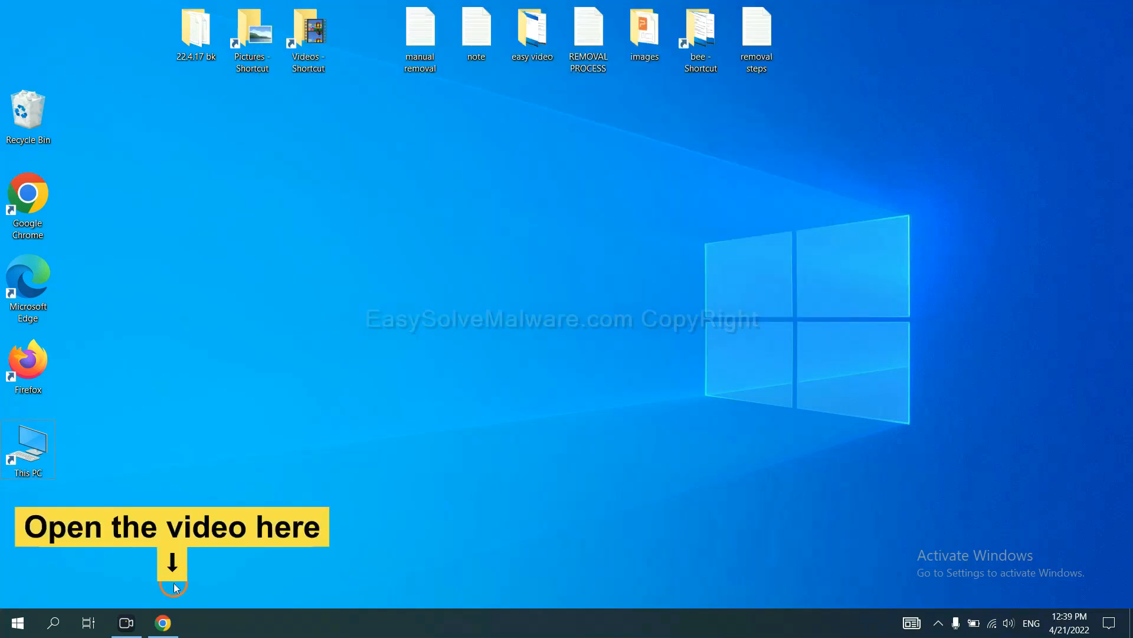
Download the SpyHunter for Windows installer from the EasySolveMalware removal guide.
left_click(163, 622)
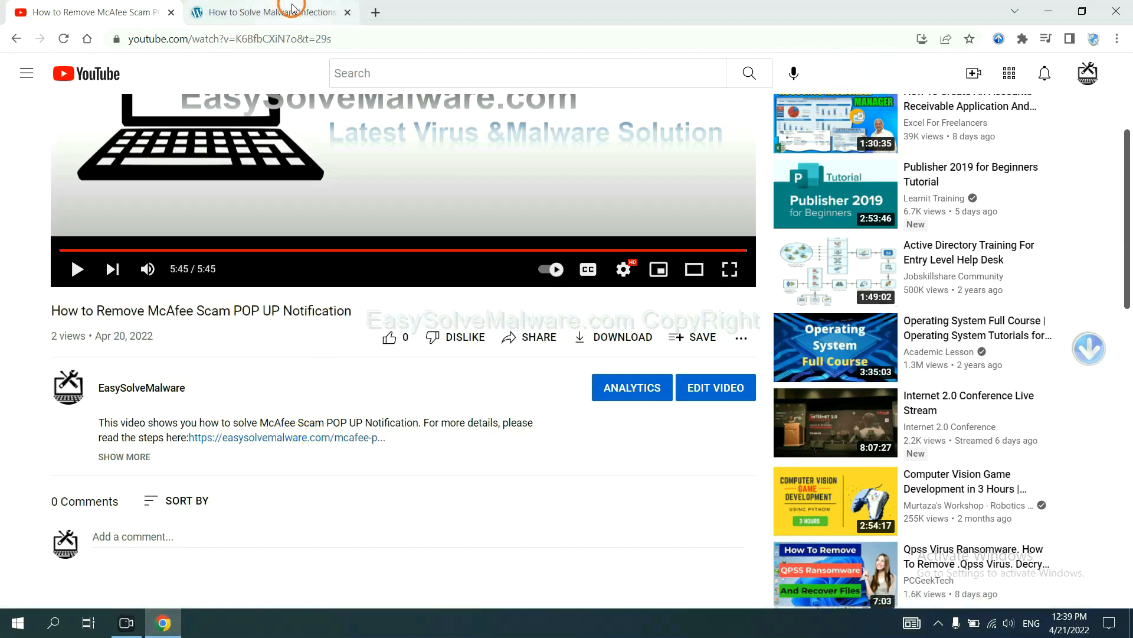
left_click(271, 12)
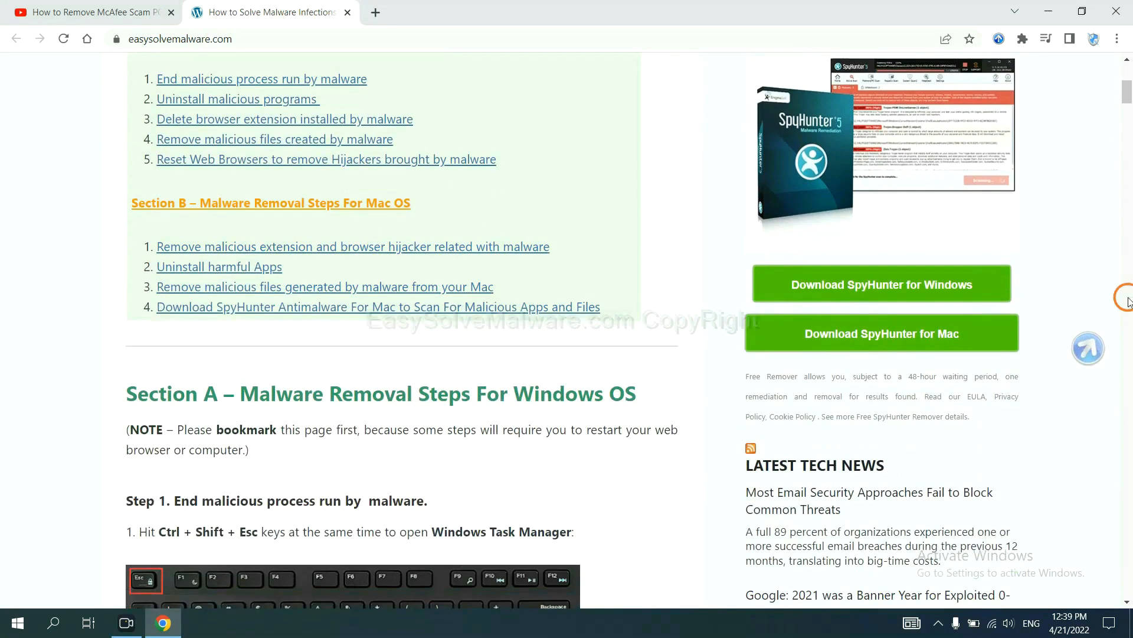
left_click(880, 283)
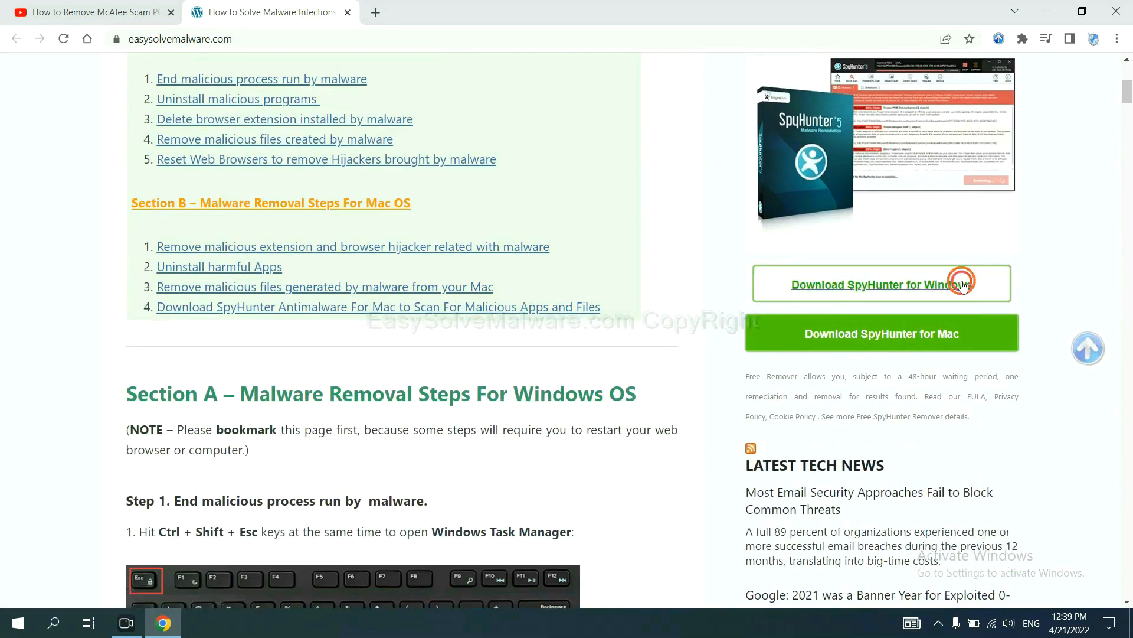
left_click(881, 284)
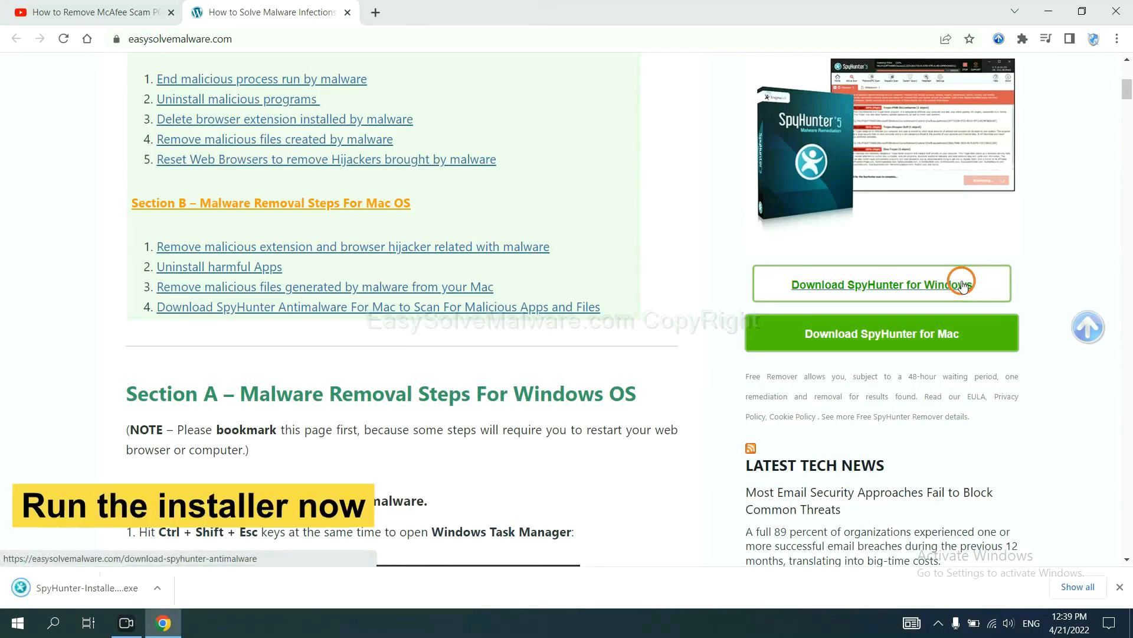
mouse_move(21, 556)
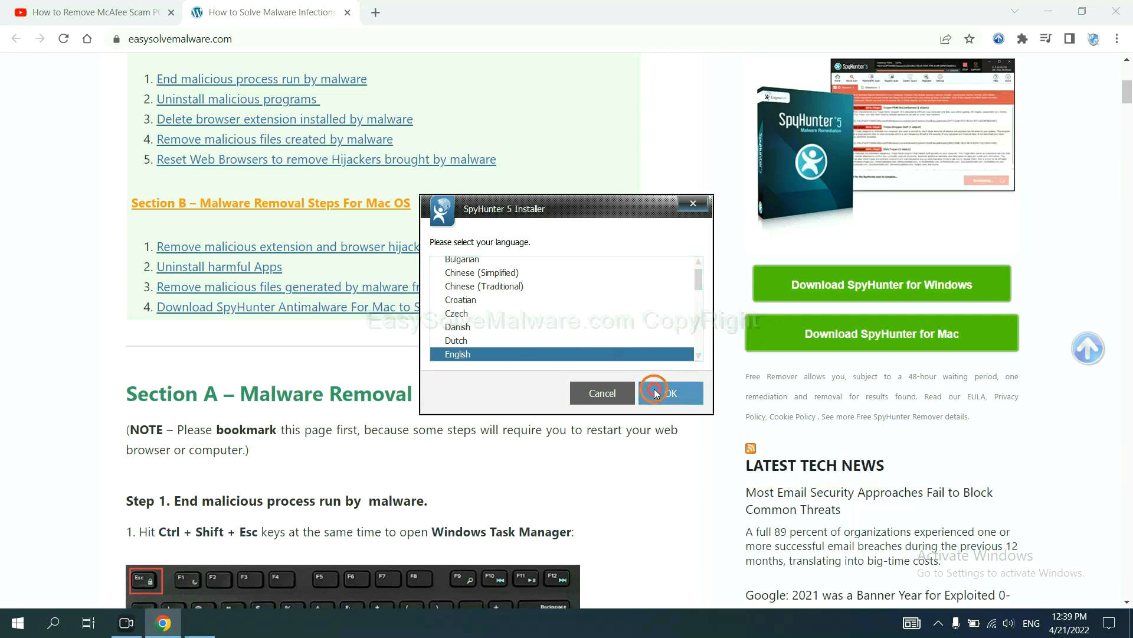
Install SpyHunter 5 in English, accepting the EULA and Privacy Policy.
left_click(668, 392)
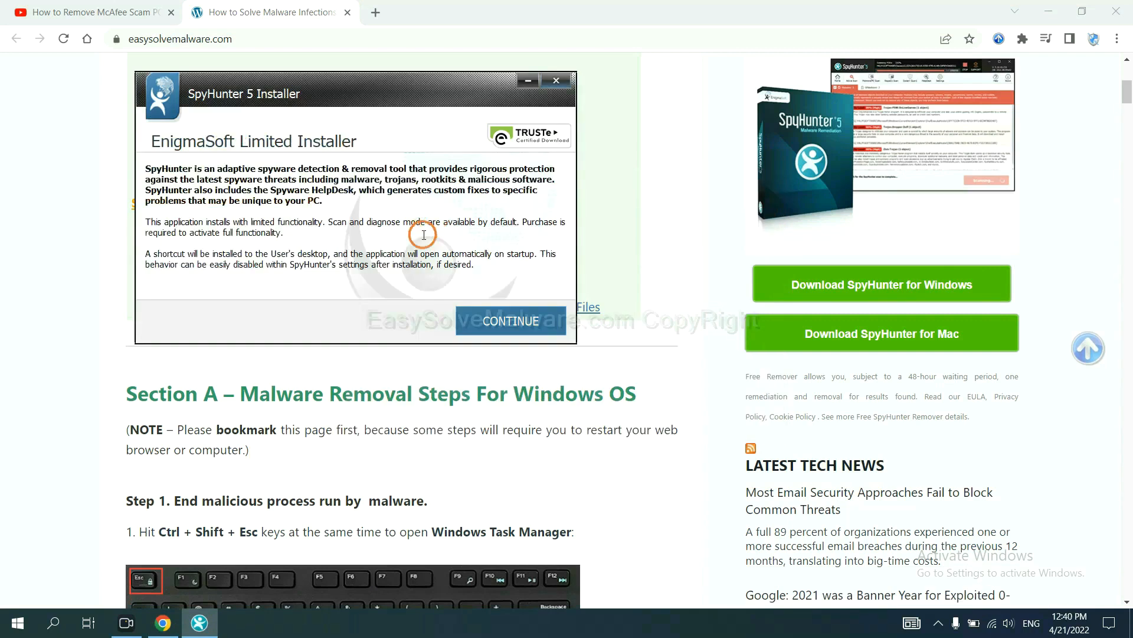
left_click(511, 321)
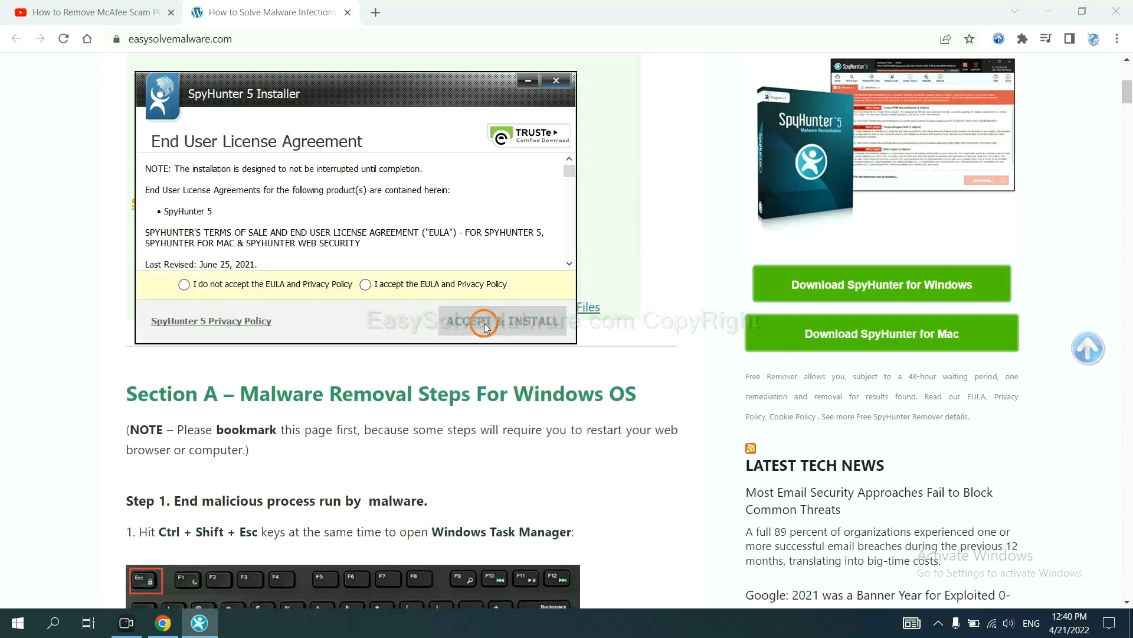
left_click(365, 283)
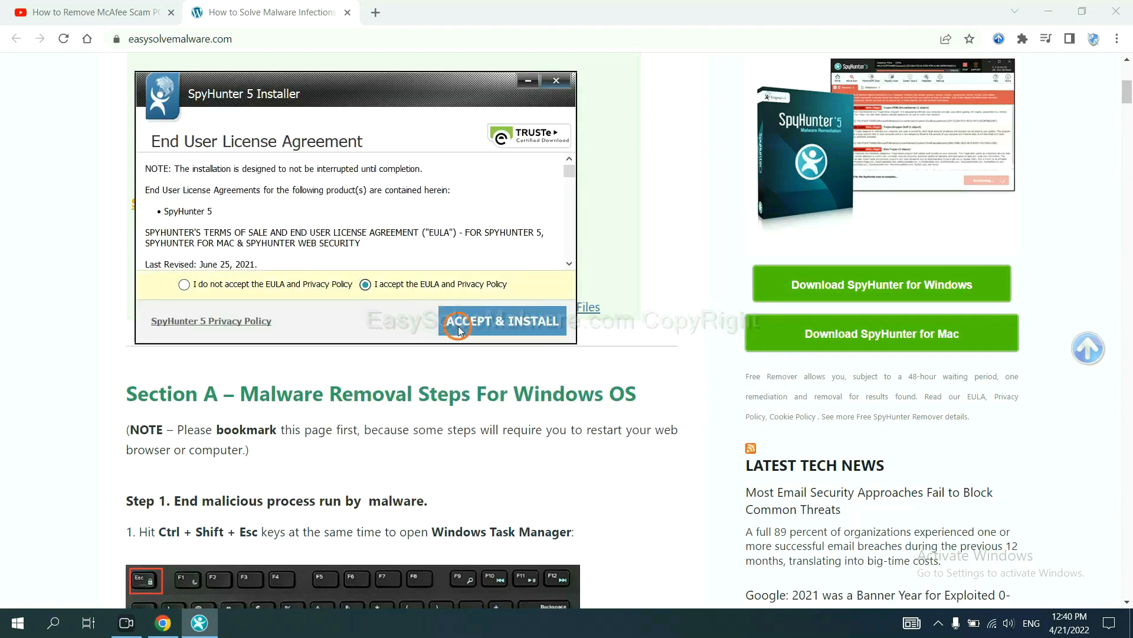
left_click(501, 320)
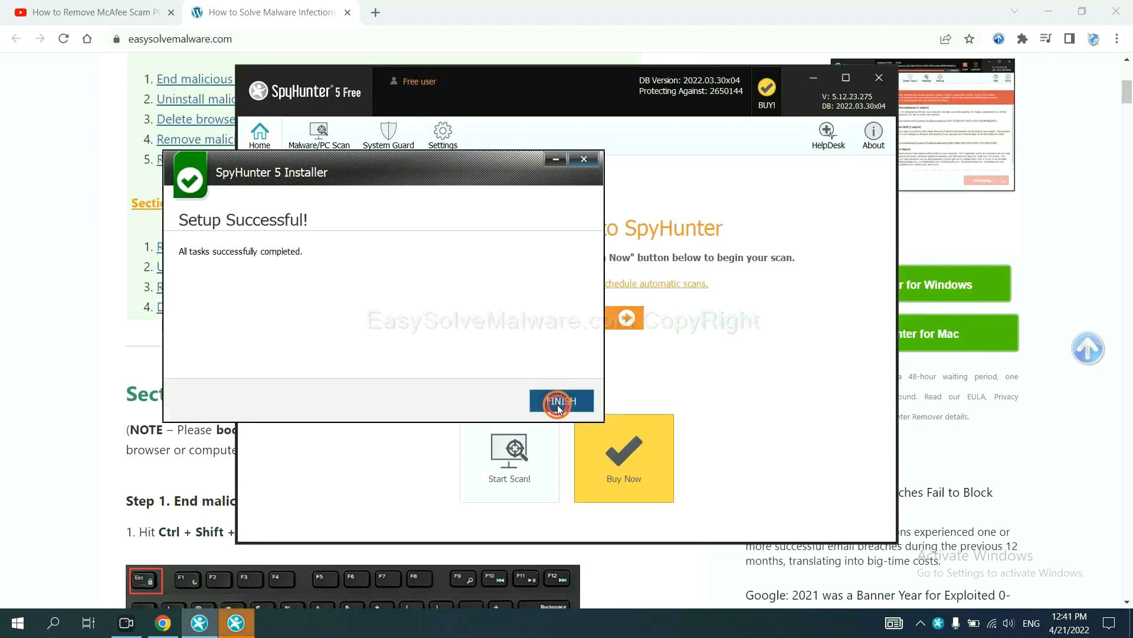
Run a SpyHunter scan and accept disabling the unknown startup object remove360.bat.
left_click(561, 401)
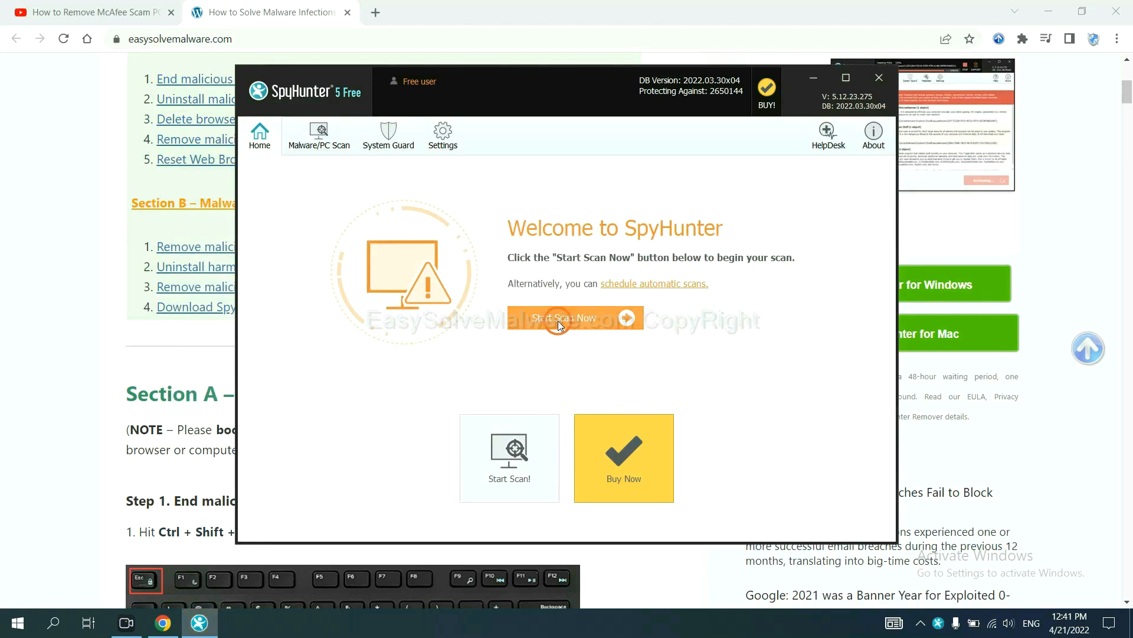
left_click(563, 317)
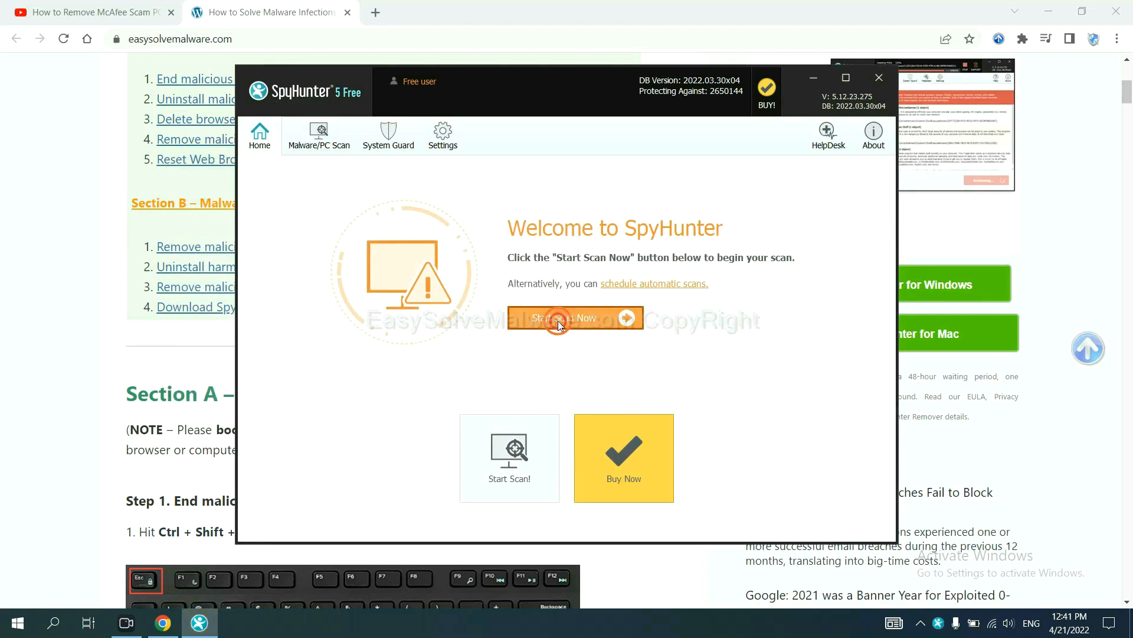
left_click(572, 318)
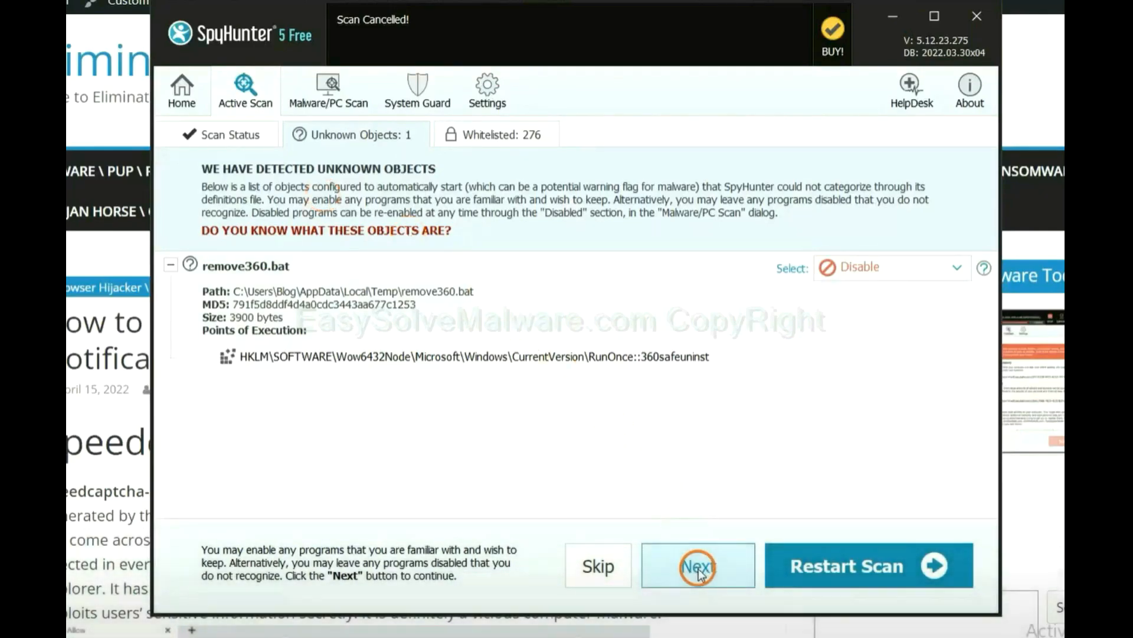
left_click(696, 566)
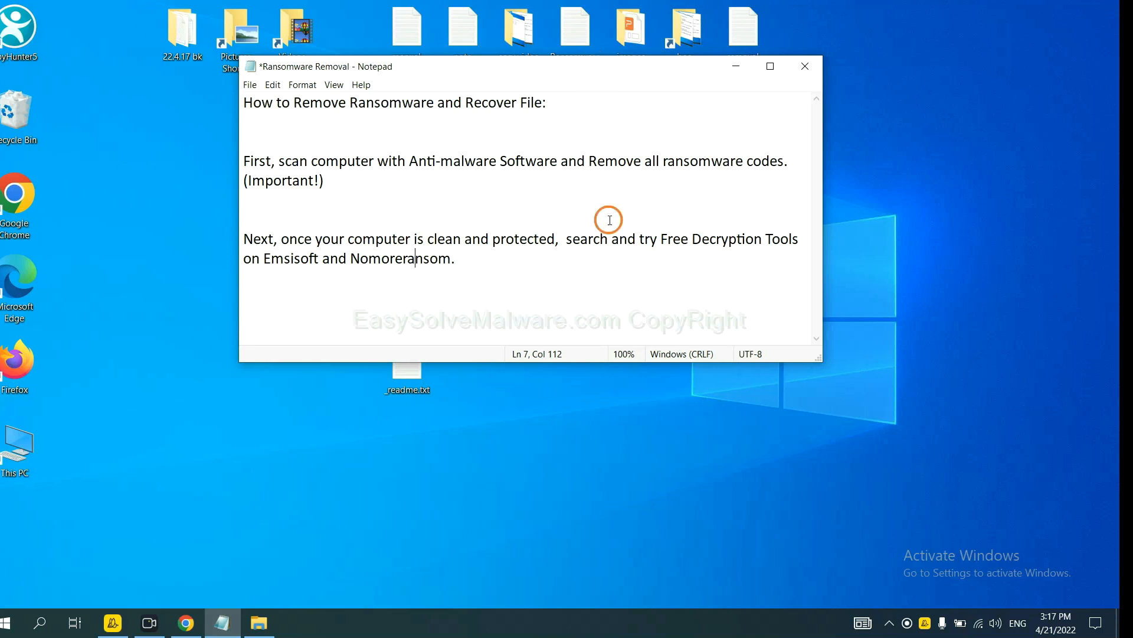
mouse_move(416, 276)
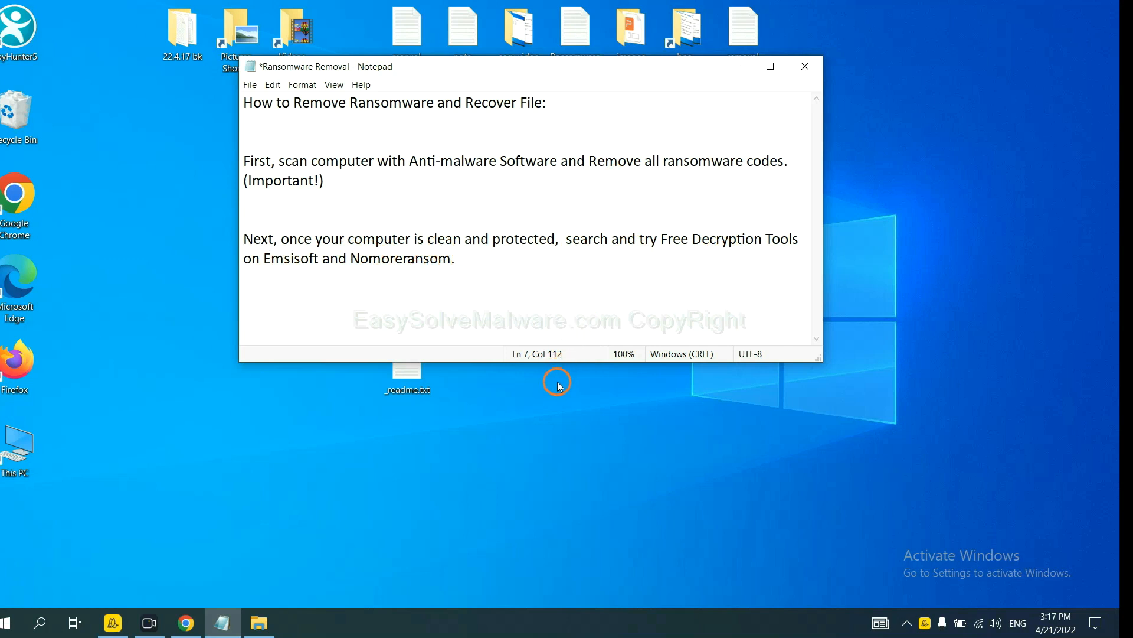
mouse_move(382, 518)
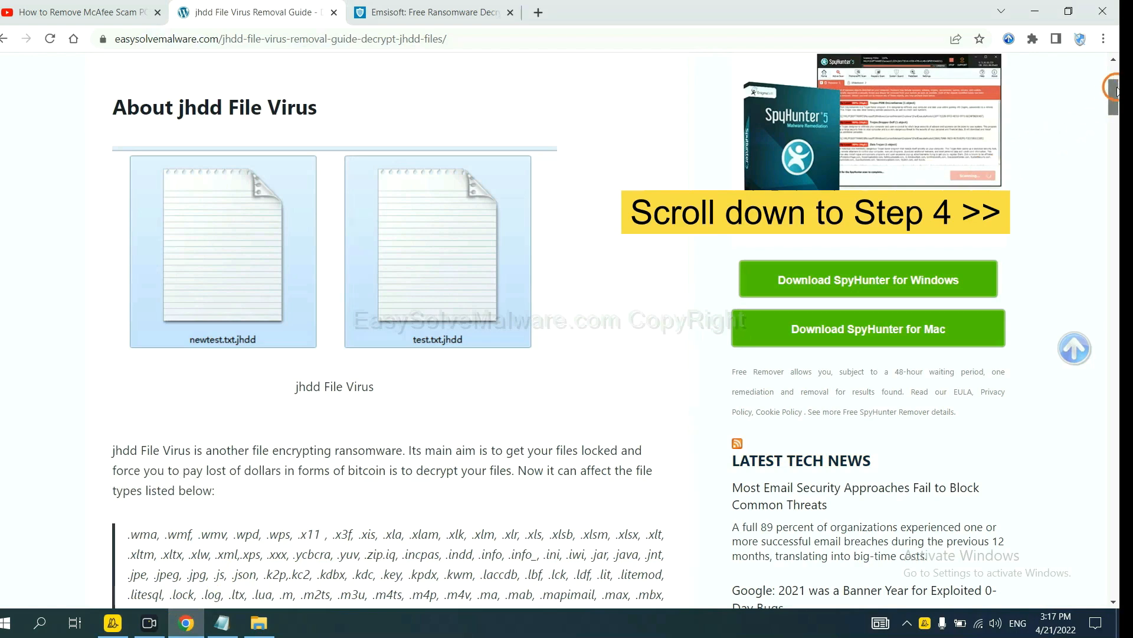
Scroll the jhdd guide to the No More Ransom decryption keys step.
scroll("down", 3)
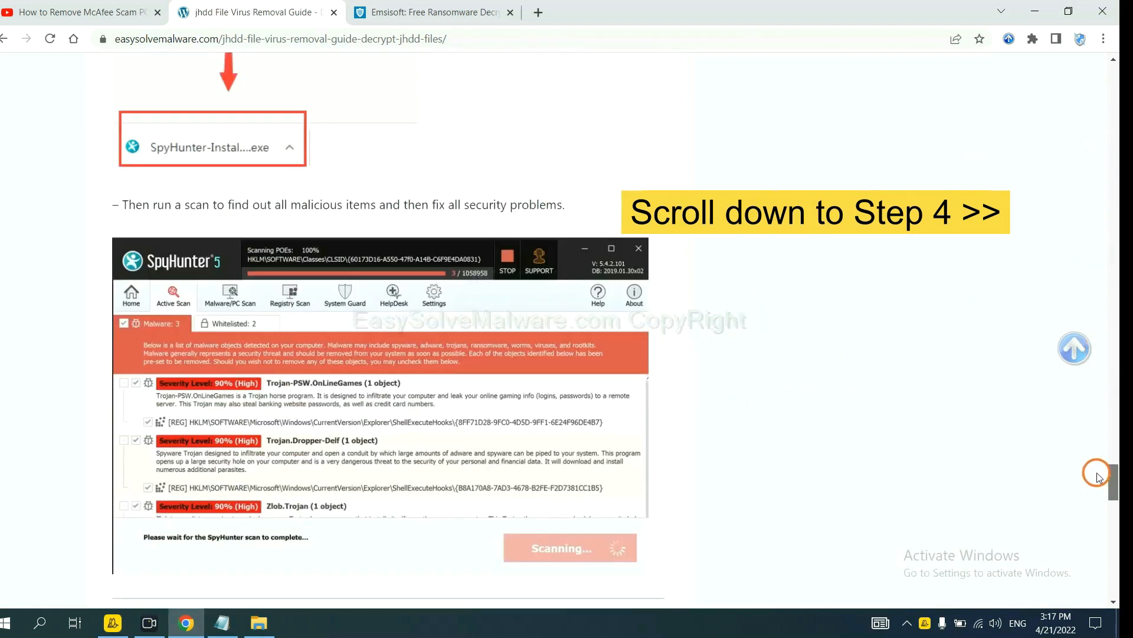
scroll("down", 3)
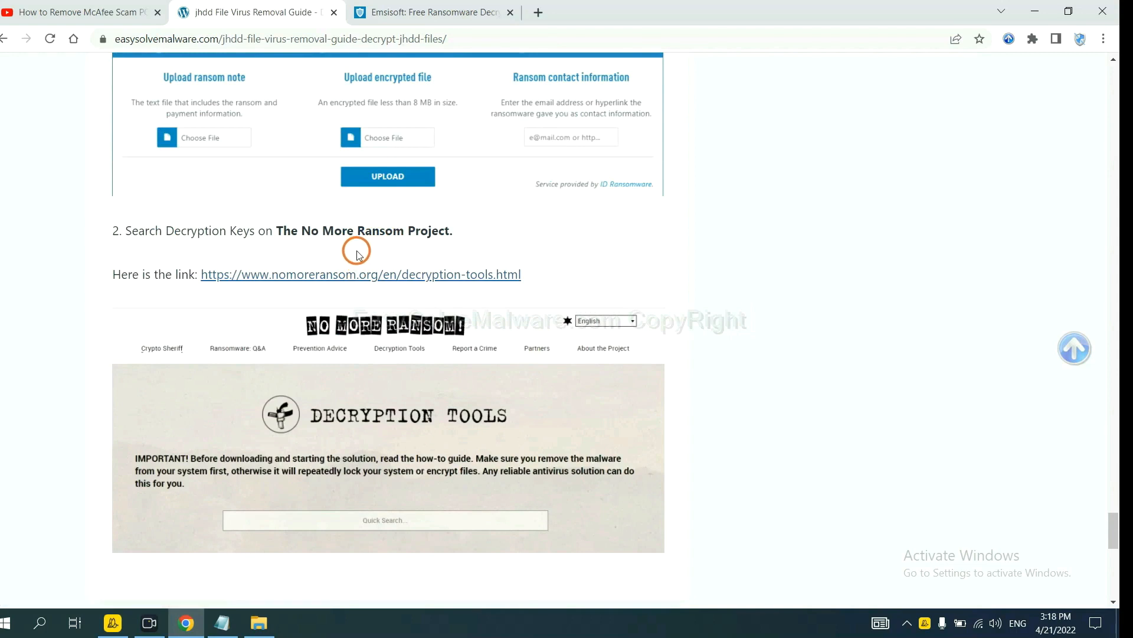
scroll("up", 3)
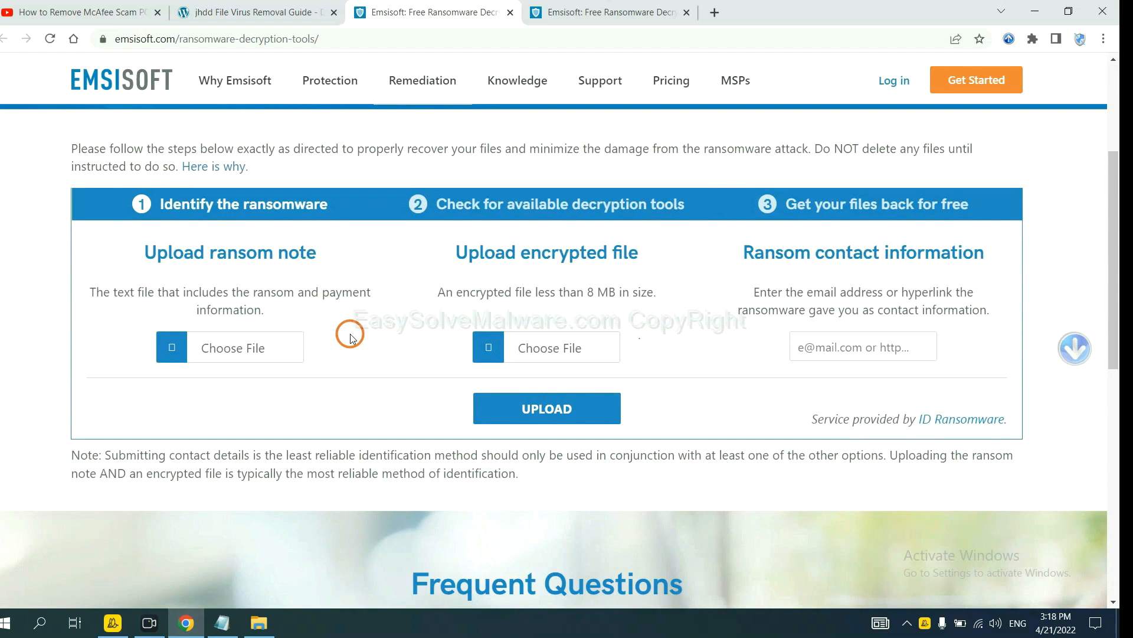
mouse_move(190, 275)
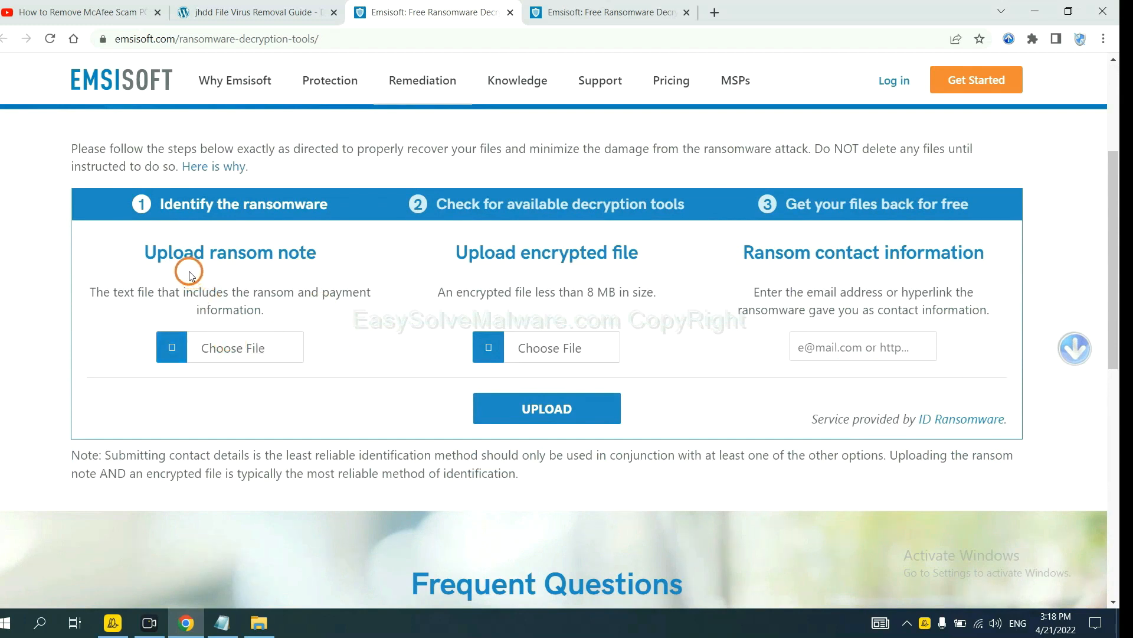
mouse_move(593, 301)
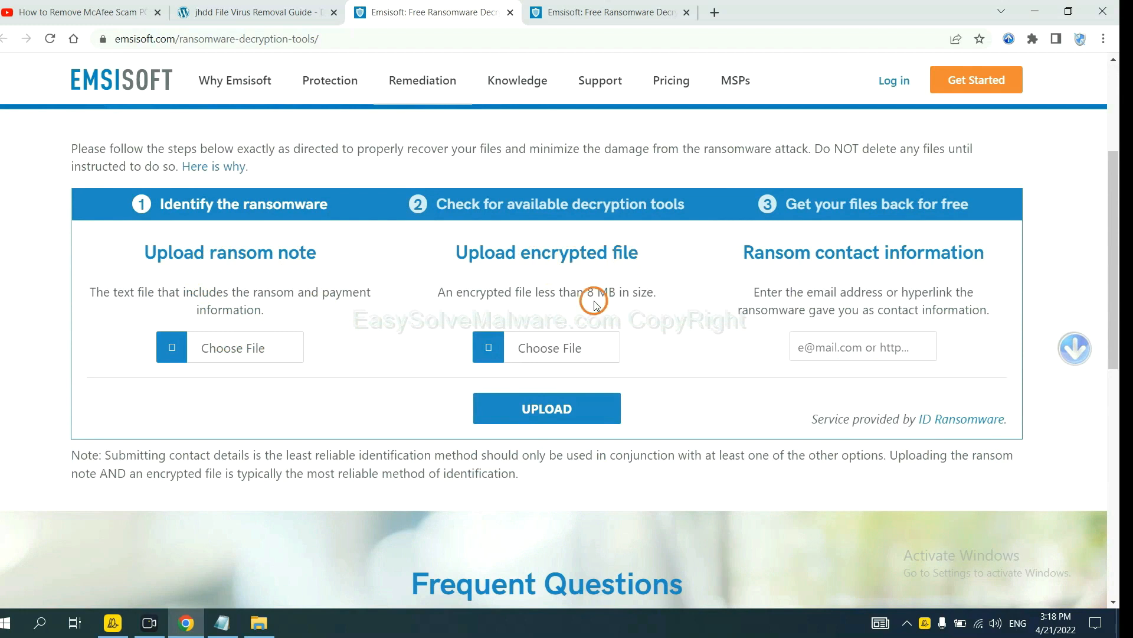
mouse_move(861, 253)
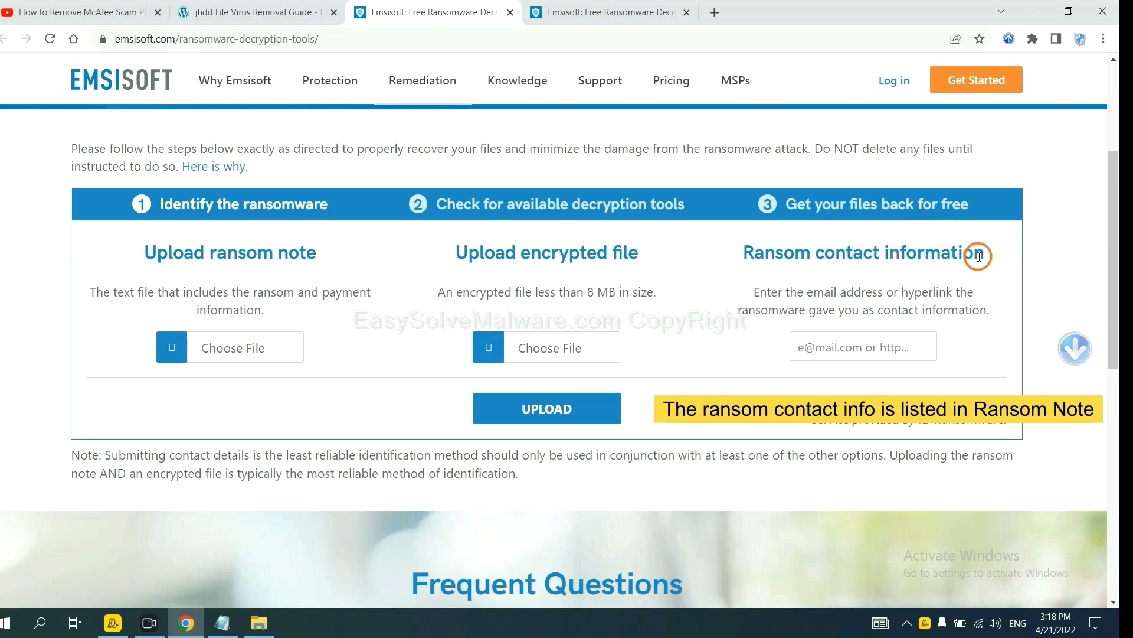
mouse_move(895, 383)
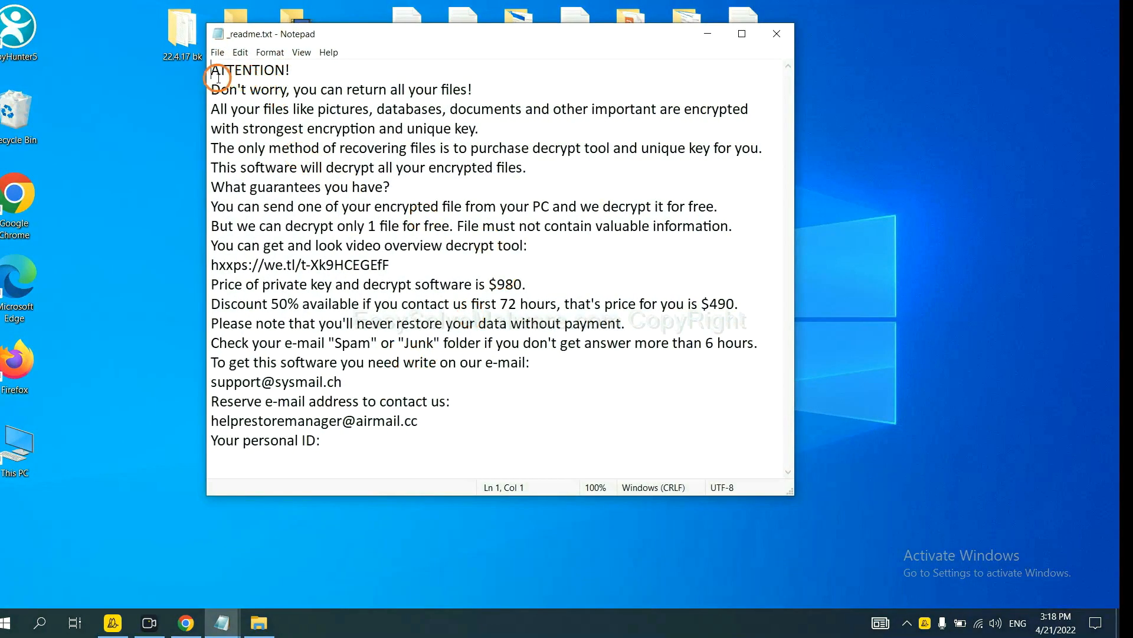
mouse_move(396, 414)
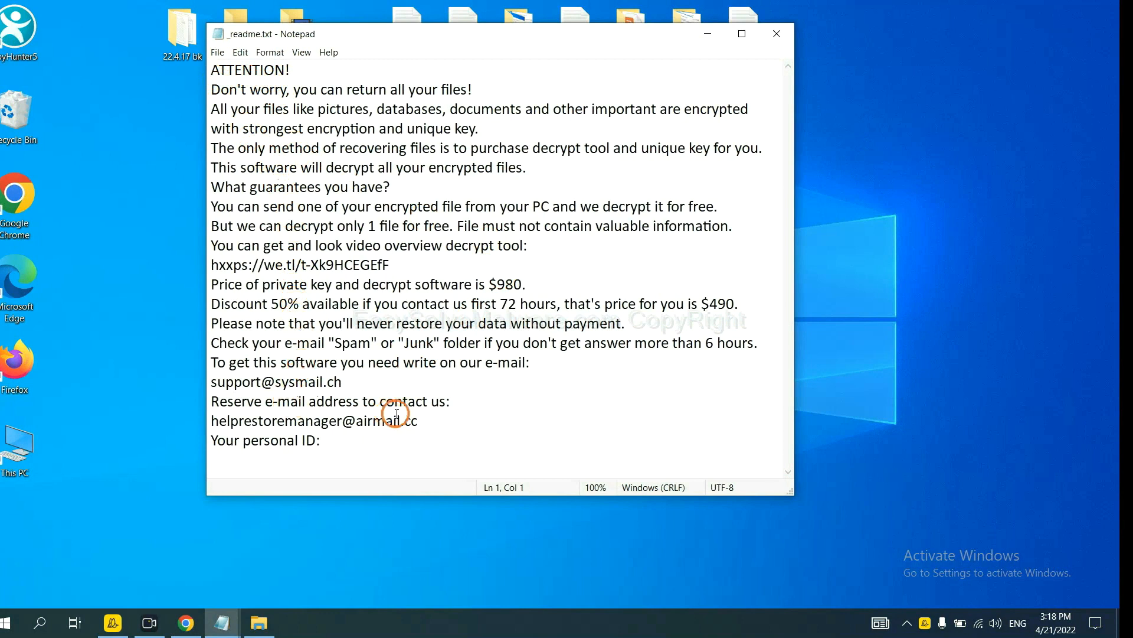
Select the support contact e-mail address in the _readme.txt ransom note.
double_click(275, 381)
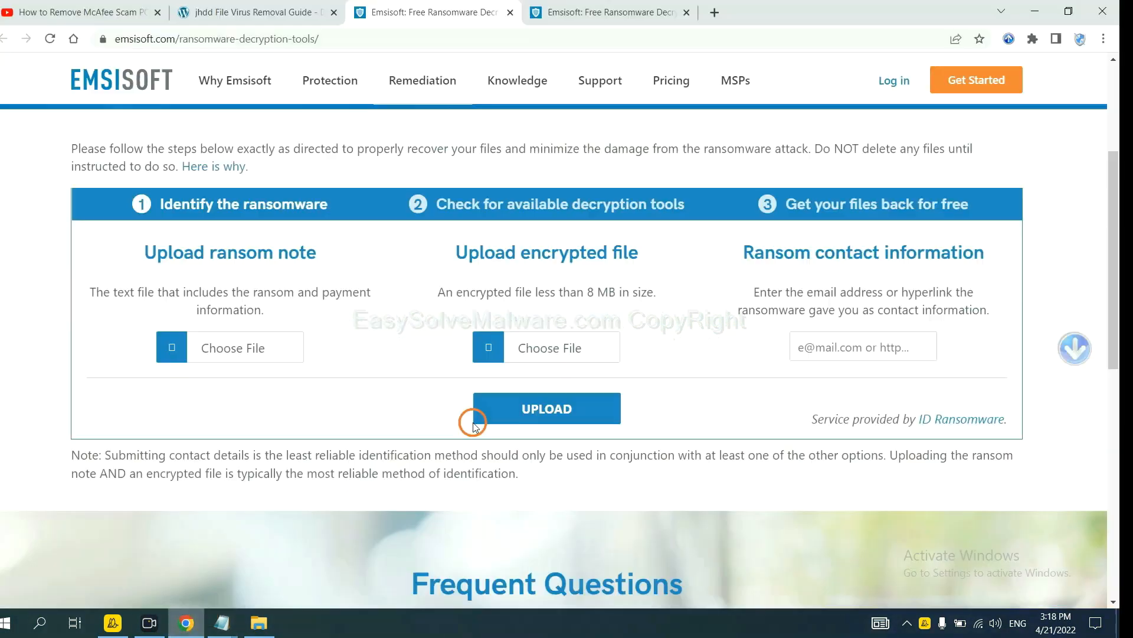
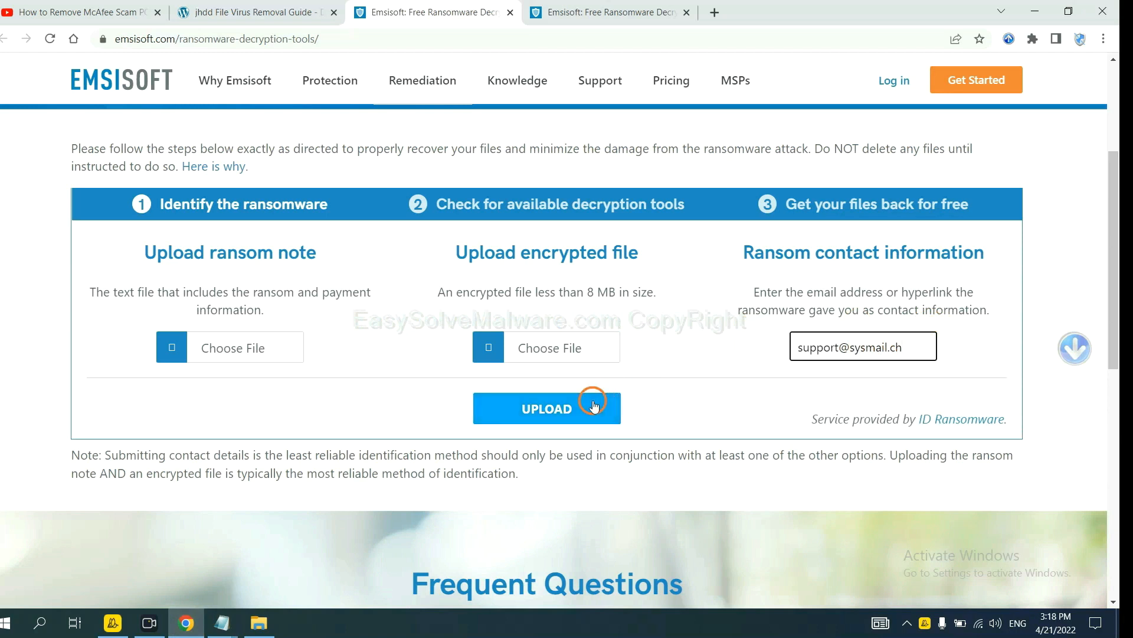
left_click(547, 408)
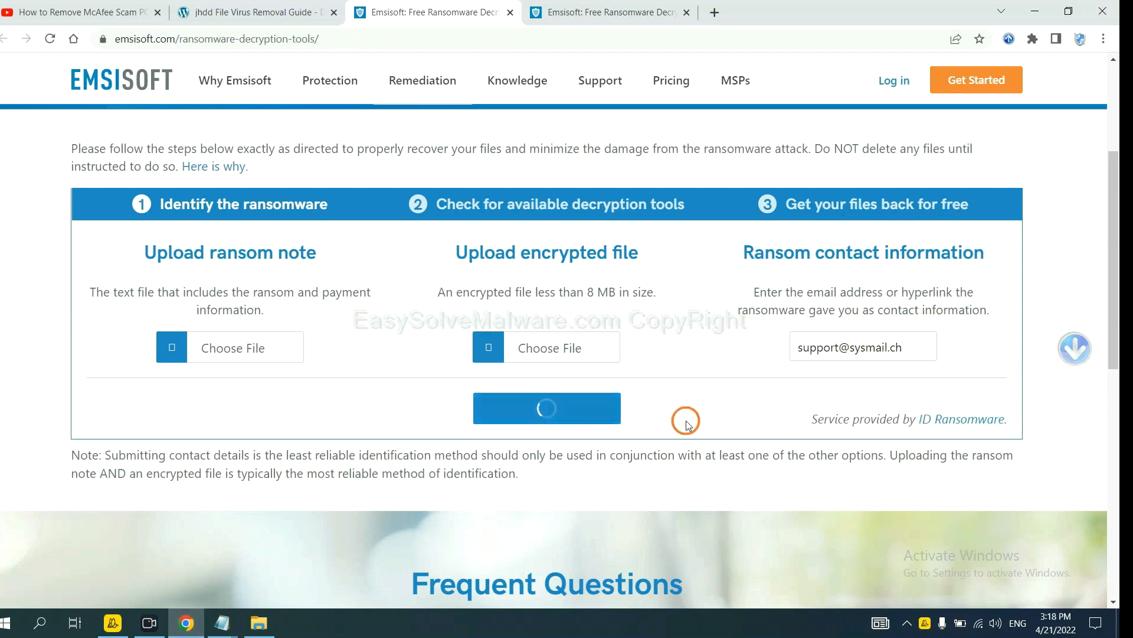
left_click(547, 408)
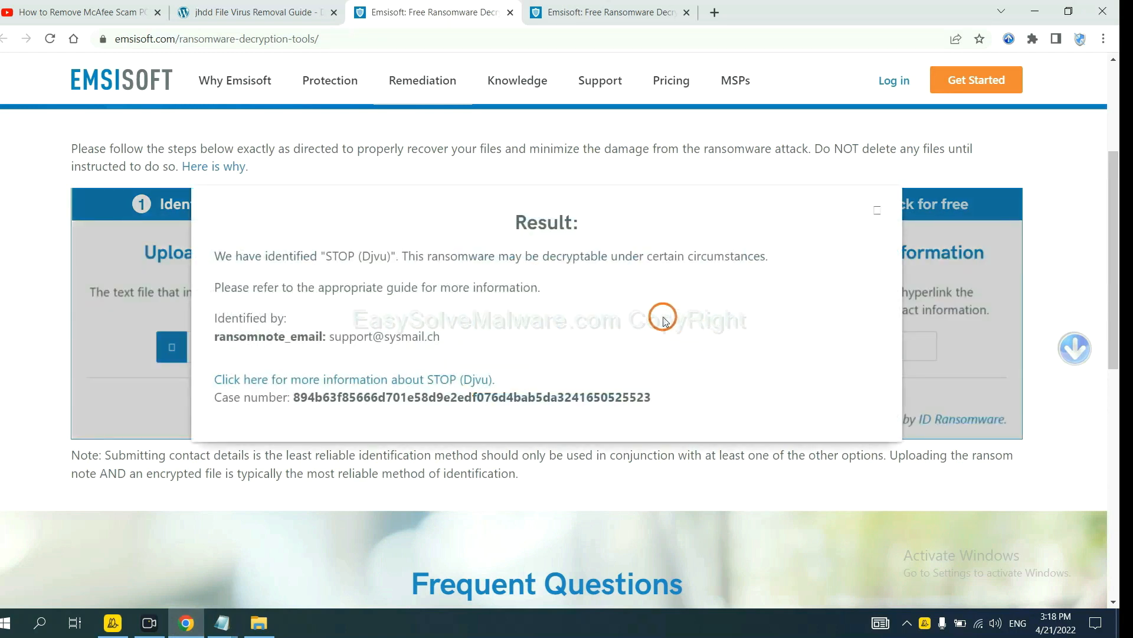
mouse_move(564, 296)
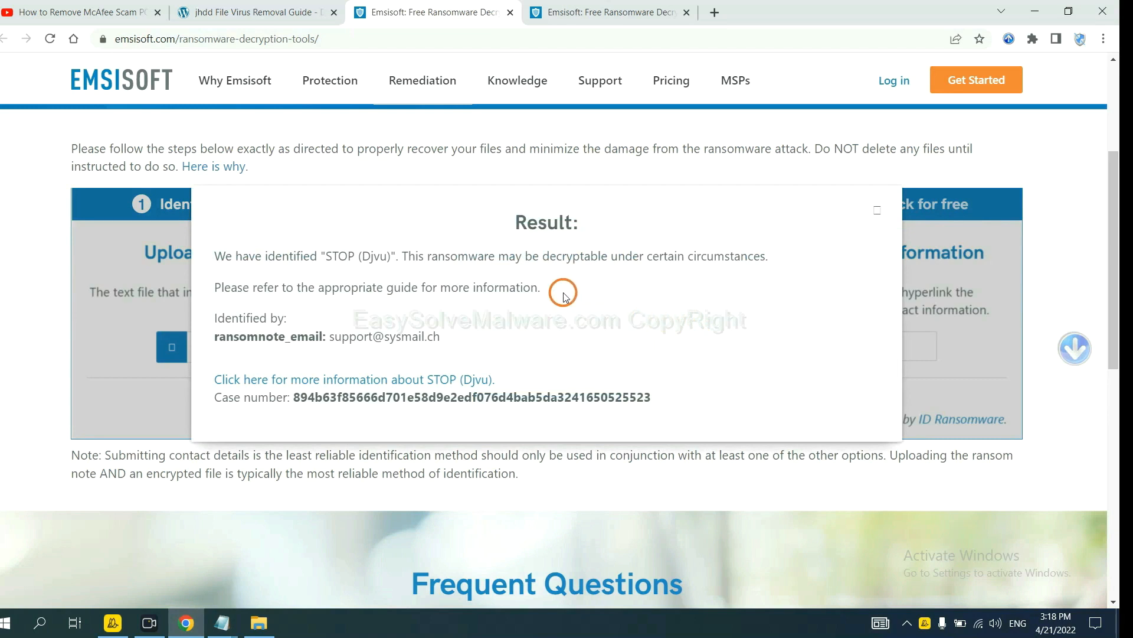
mouse_move(497, 303)
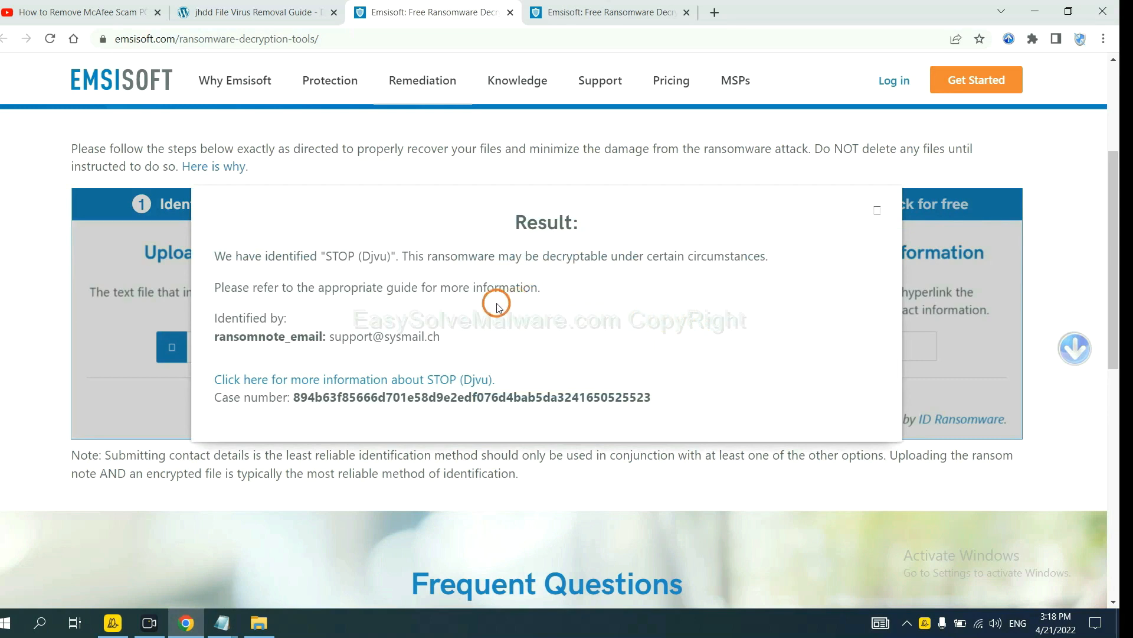
mouse_move(367, 255)
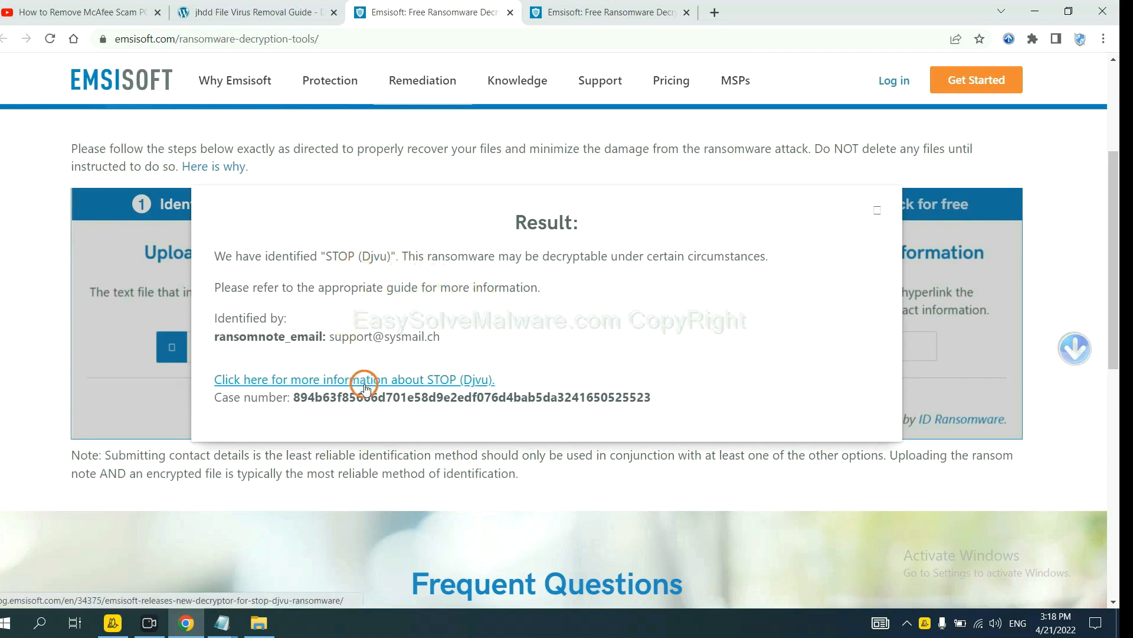
Read the Emsisoft blog article about STOP (Djvu) down to the variants list.
left_click(353, 379)
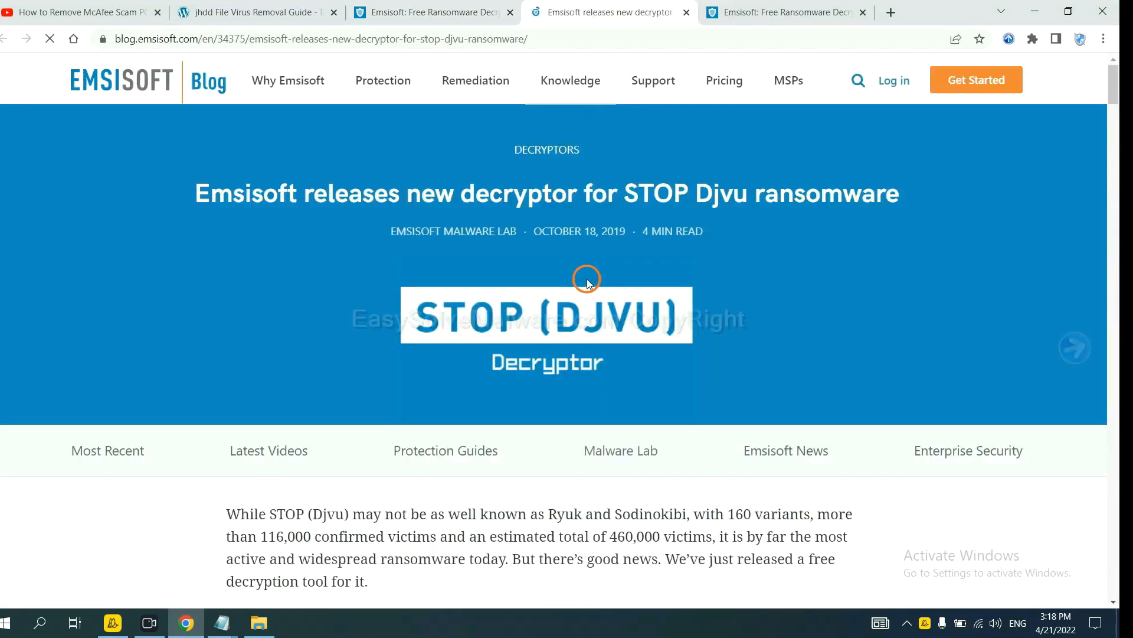
scroll("down", 3)
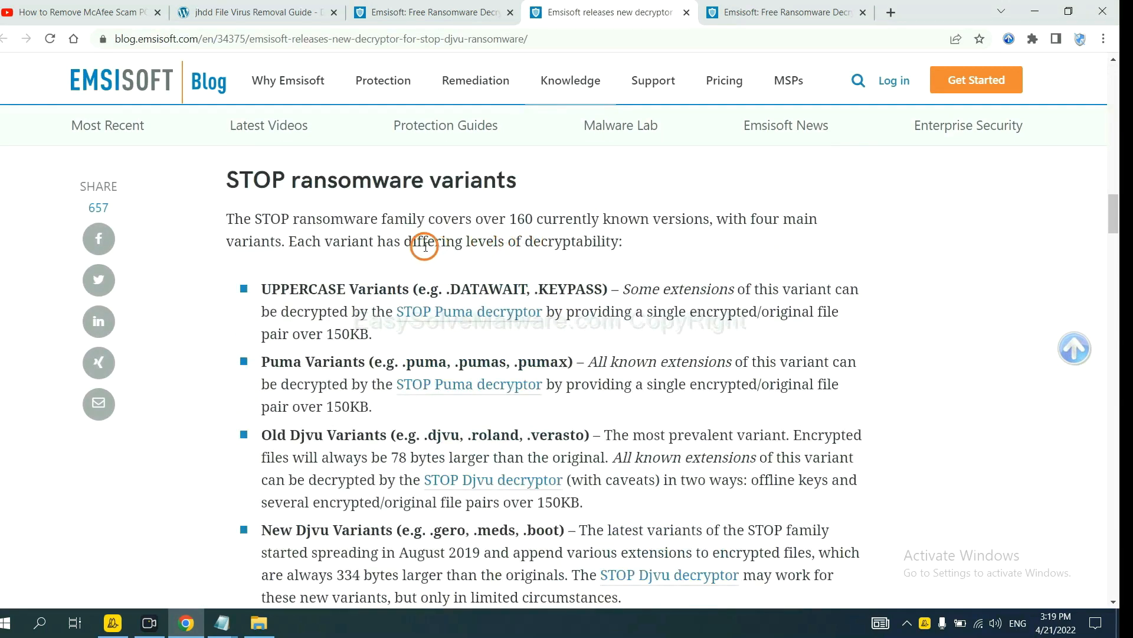
scroll("down", 3)
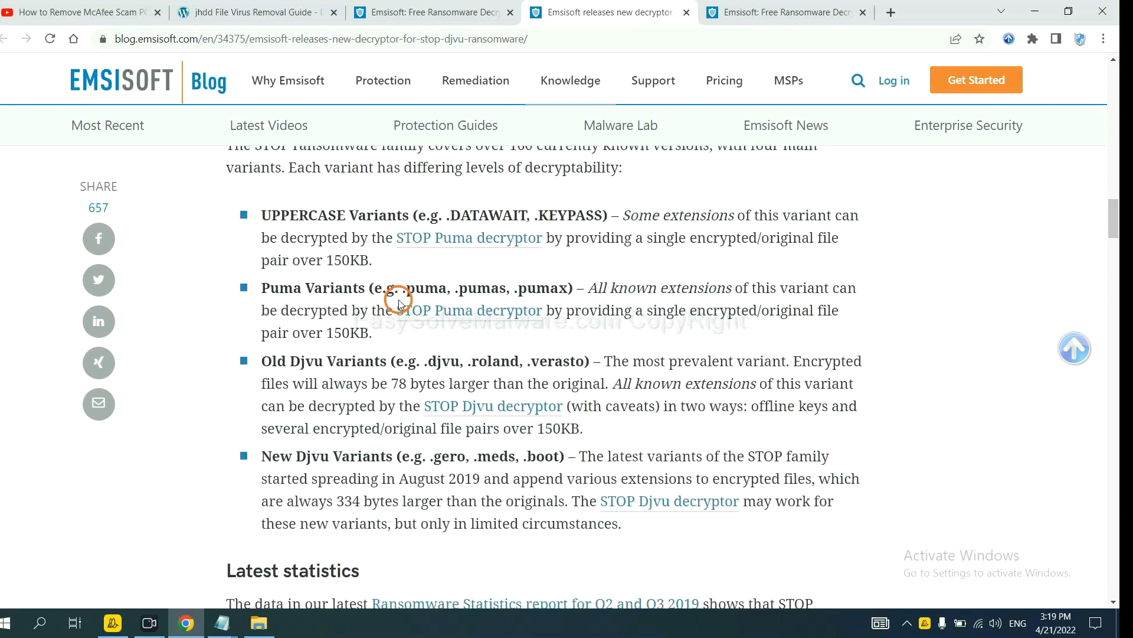
scroll("down", 3)
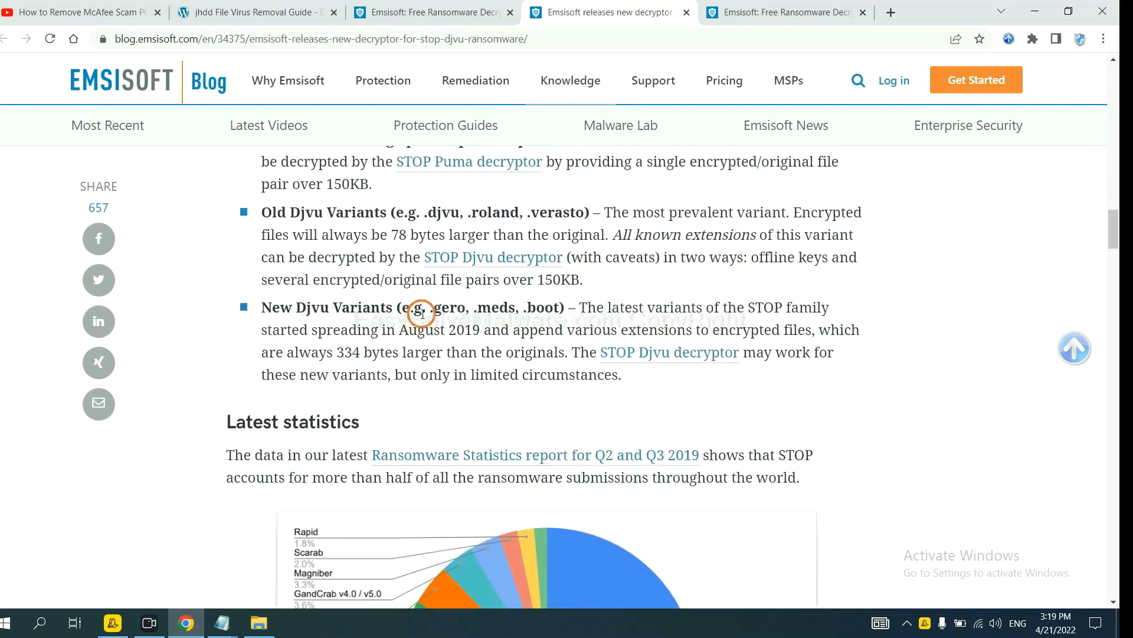
scroll("down", 3)
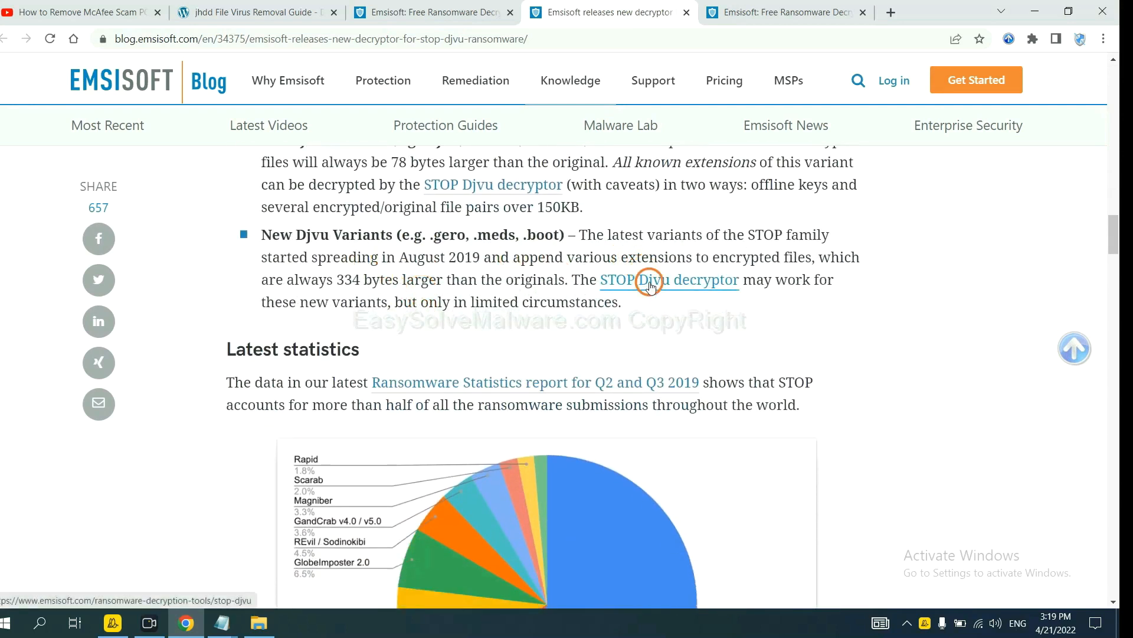
Go to the Emsisoft Decryptor for STOP Djvu page.
left_click(668, 280)
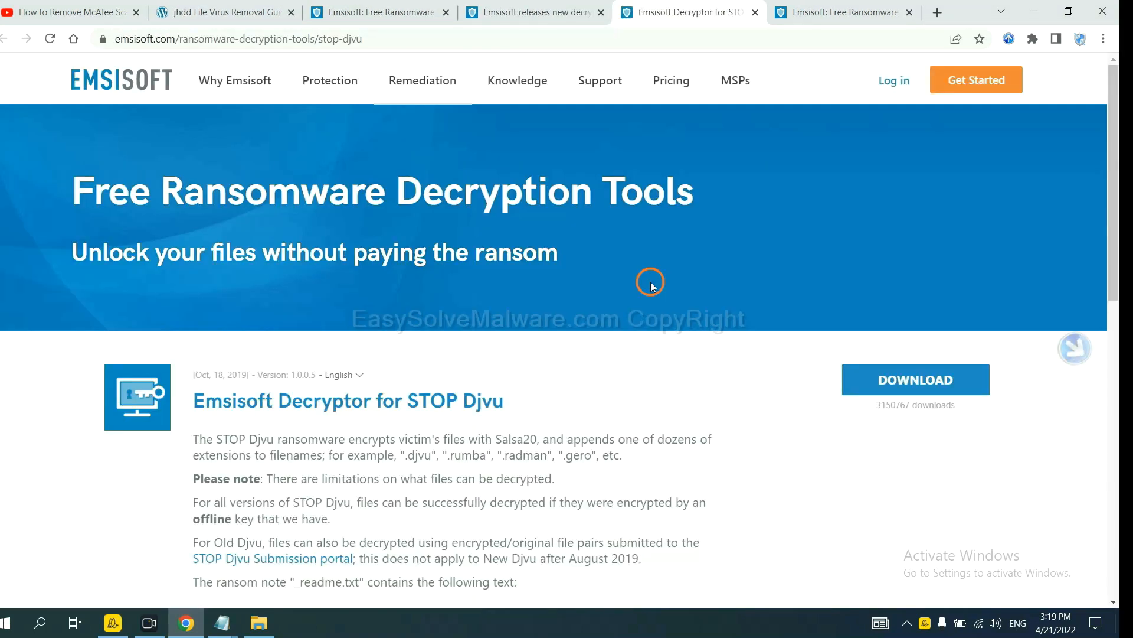
scroll("down", 3)
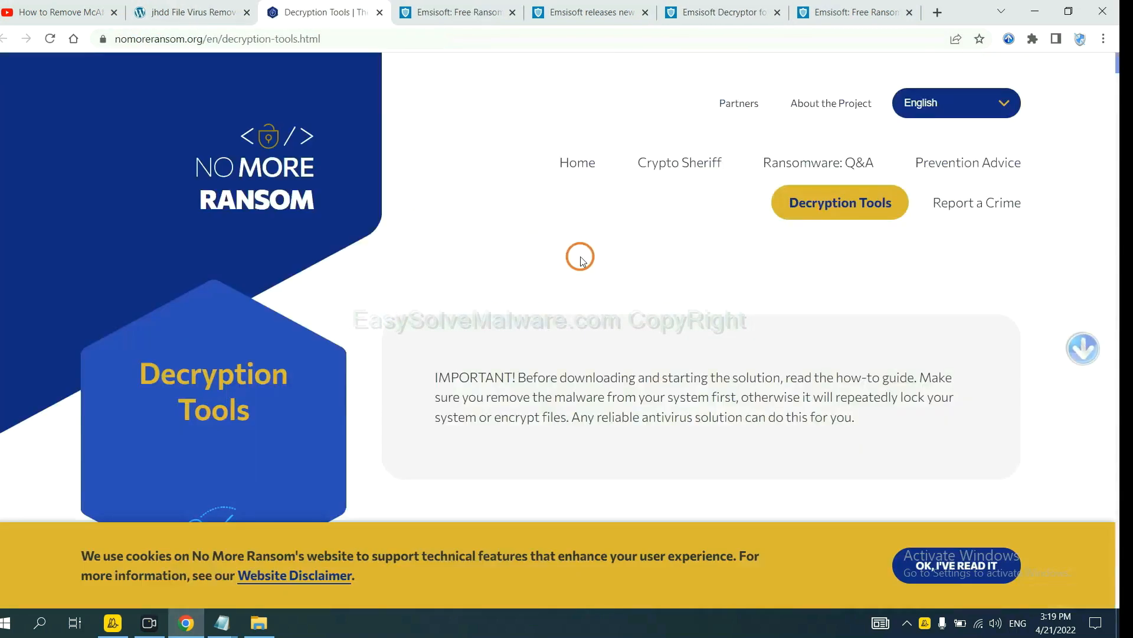
Search No More Ransom decryption tools for 'djvu', showing the djvu Ransom result.
scroll("down", 3)
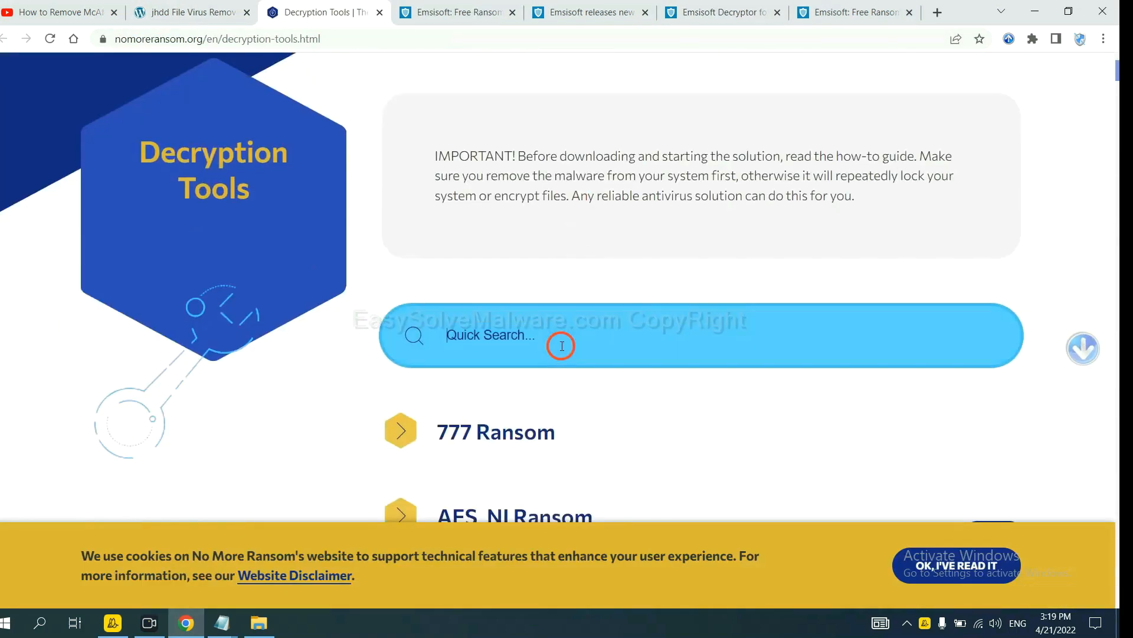
left_click(563, 334)
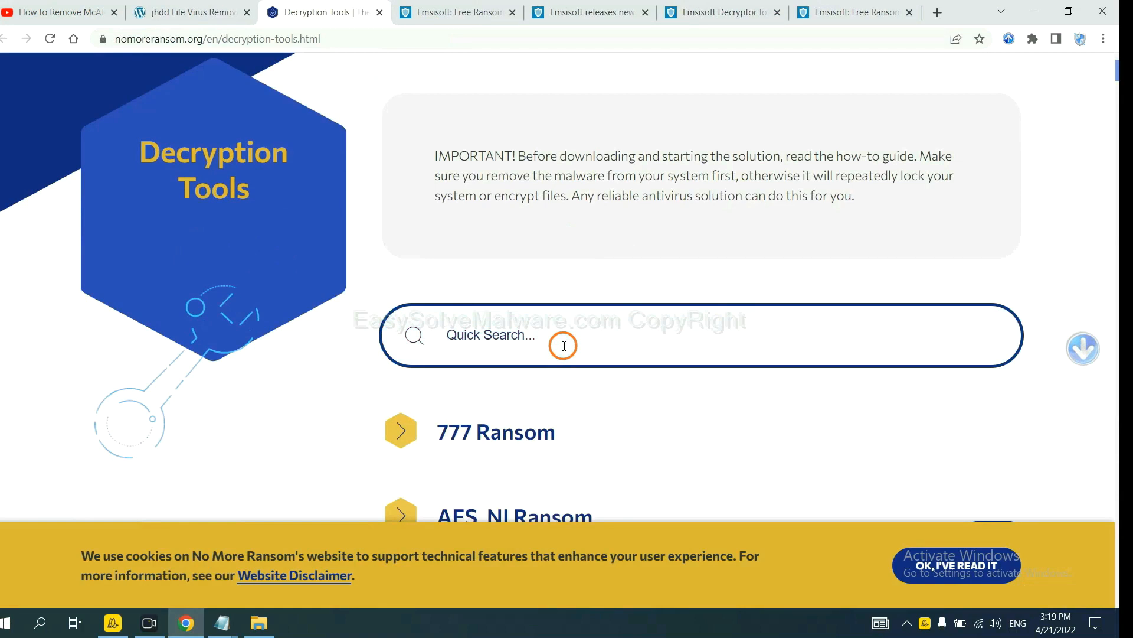
type("dj")
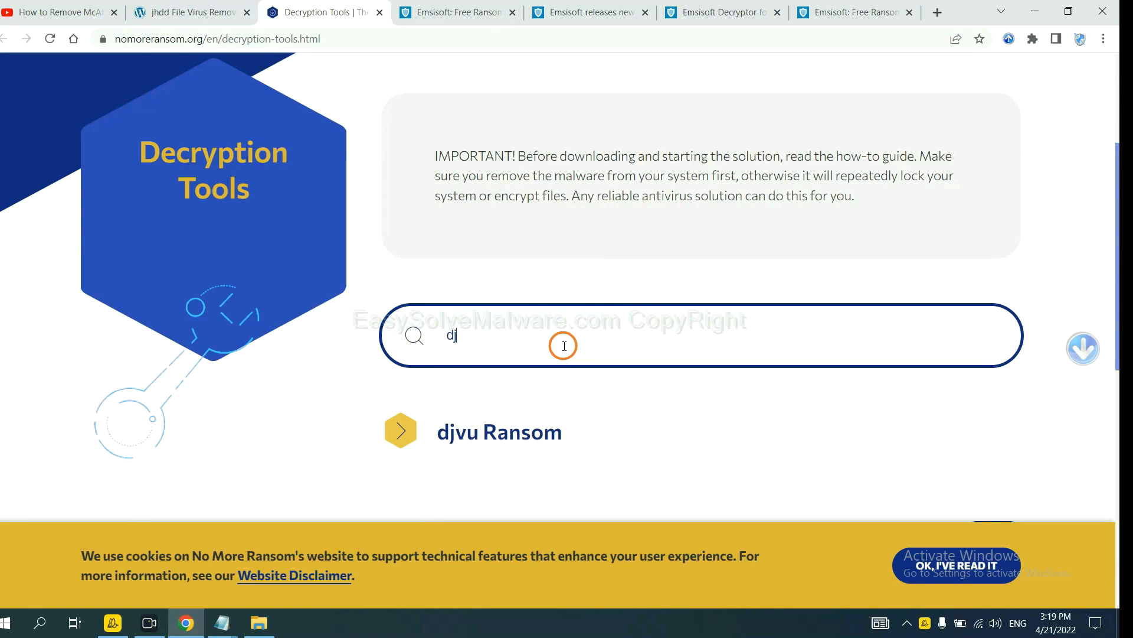
type("vu")
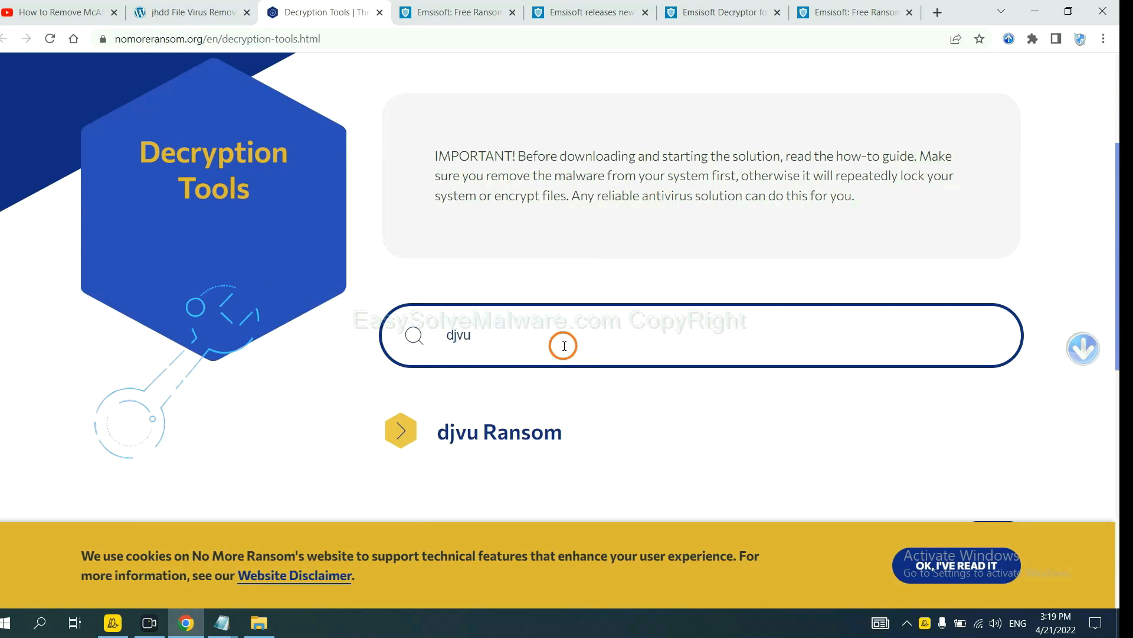
scroll("down", 3)
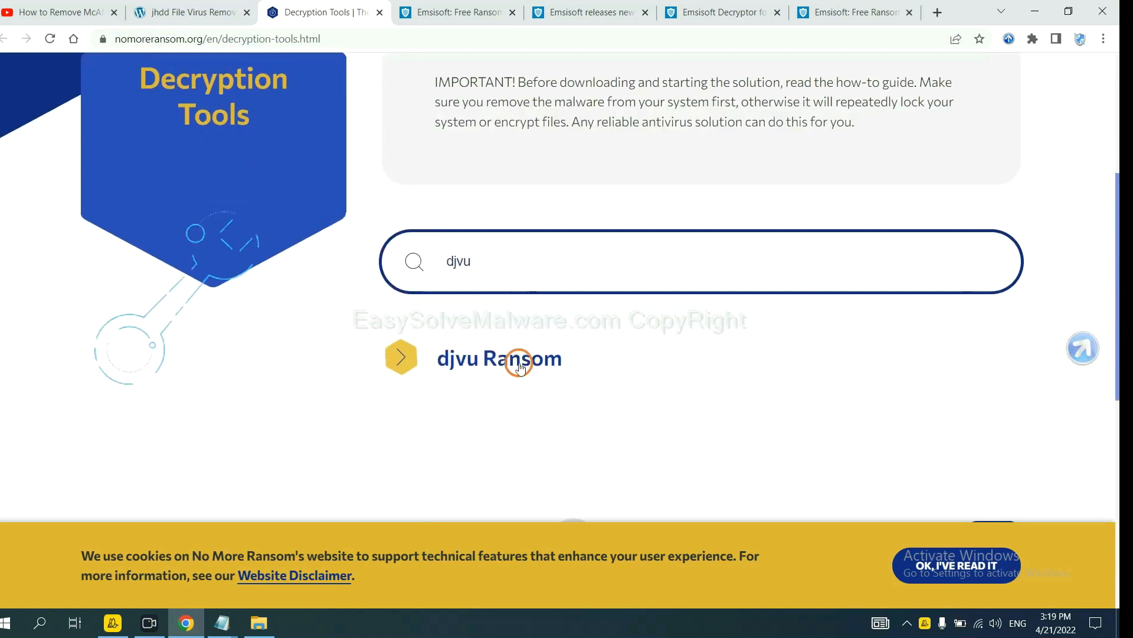